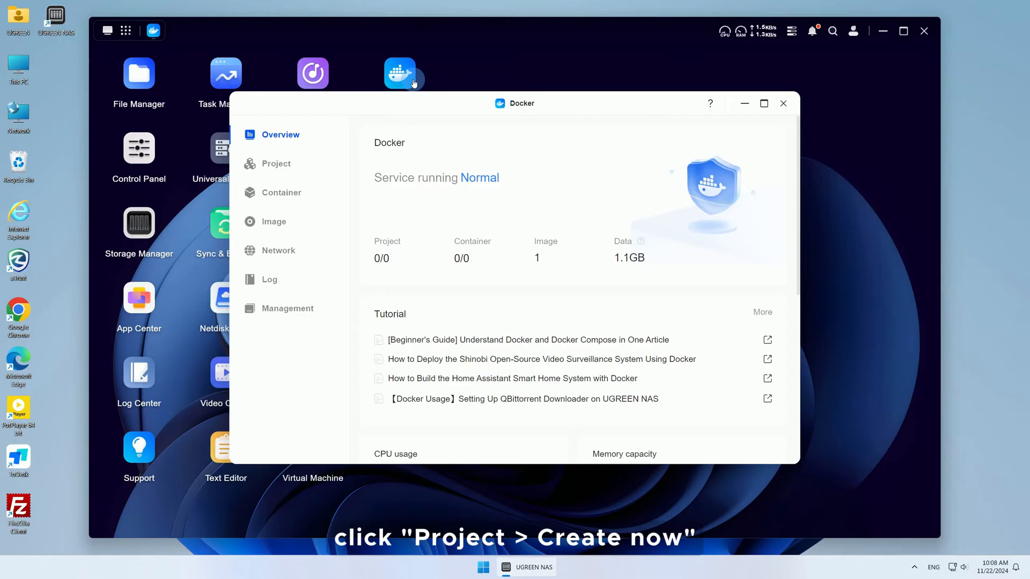
Go to the Project section of the Docker app, currently listing no projects
{"action": "left_click", "coordinate": [276, 163]}
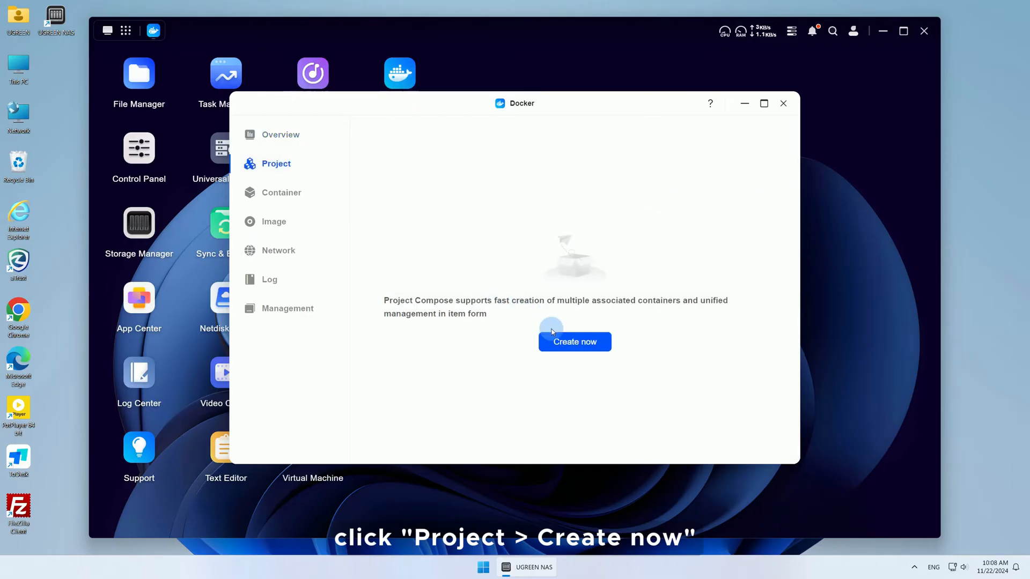
Create a new compose project named jellyfin in docker/jellyfin with the Jellyfin YAML
{"action": "left_click", "coordinate": [573, 341]}
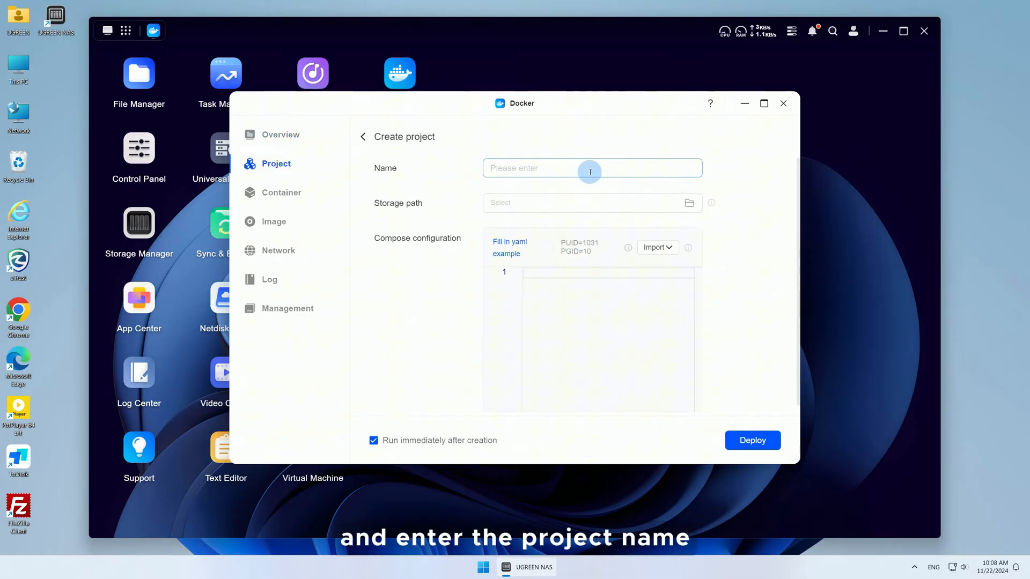
{"action": "type", "text": "jellyfin"}
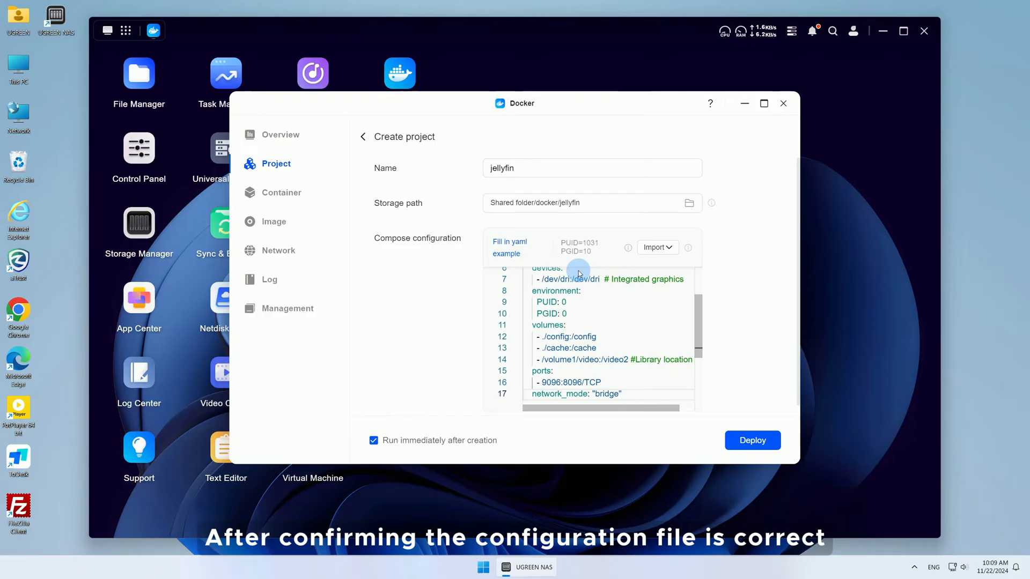
Deploy the jellyfin project, acknowledge the deployment log, and reach Jellyfin's setup wizard
{"action": "left_click", "coordinate": [751, 440]}
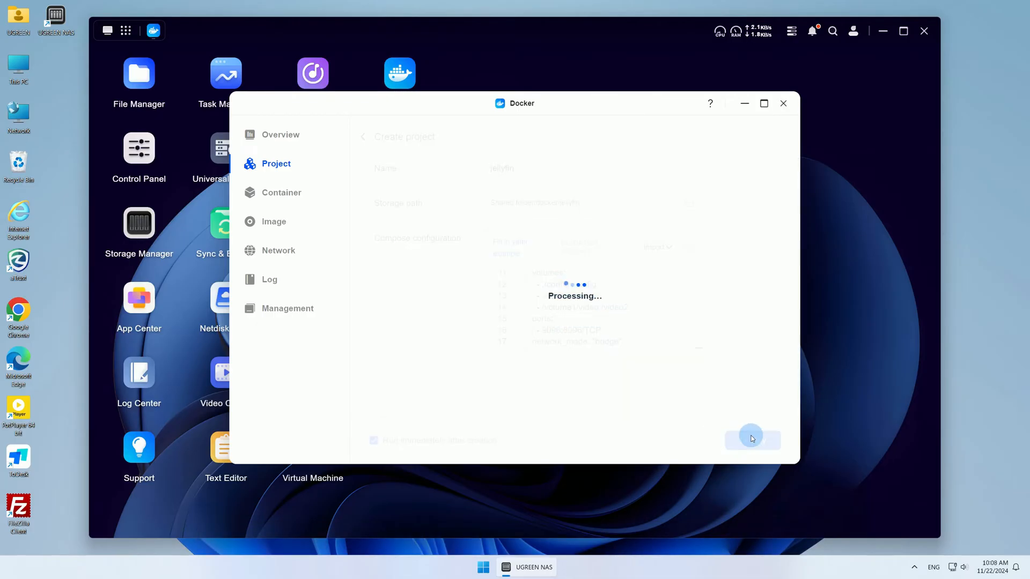
{"action": "left_click", "coordinate": [752, 439]}
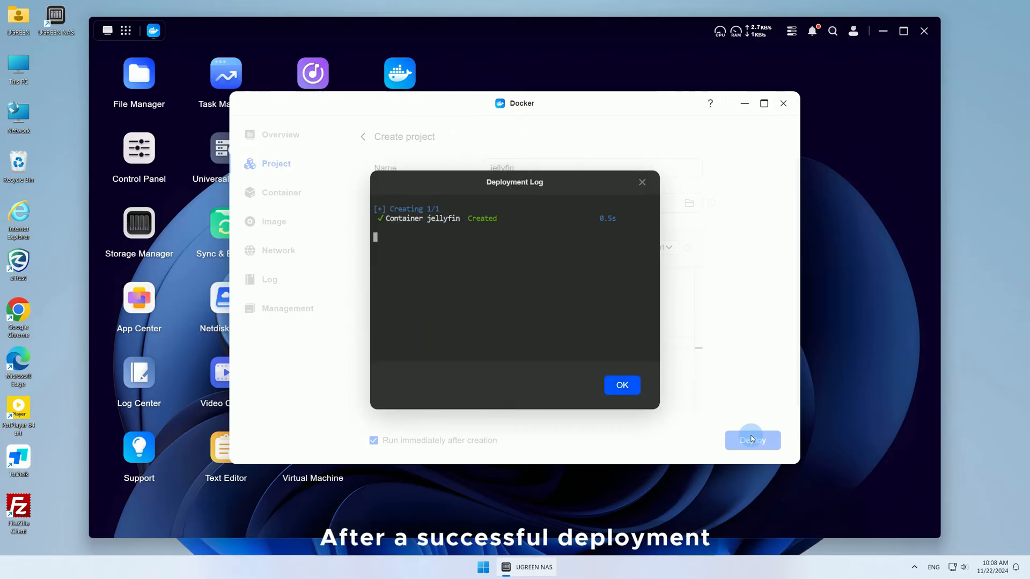
{"action": "left_click", "coordinate": [621, 385]}
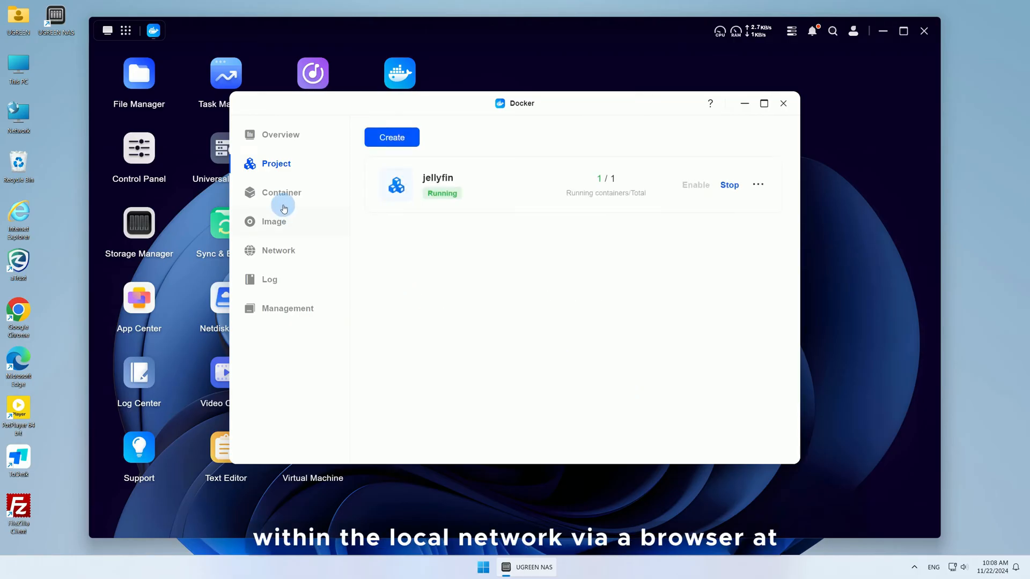
{"action": "left_click", "coordinate": [281, 192]}
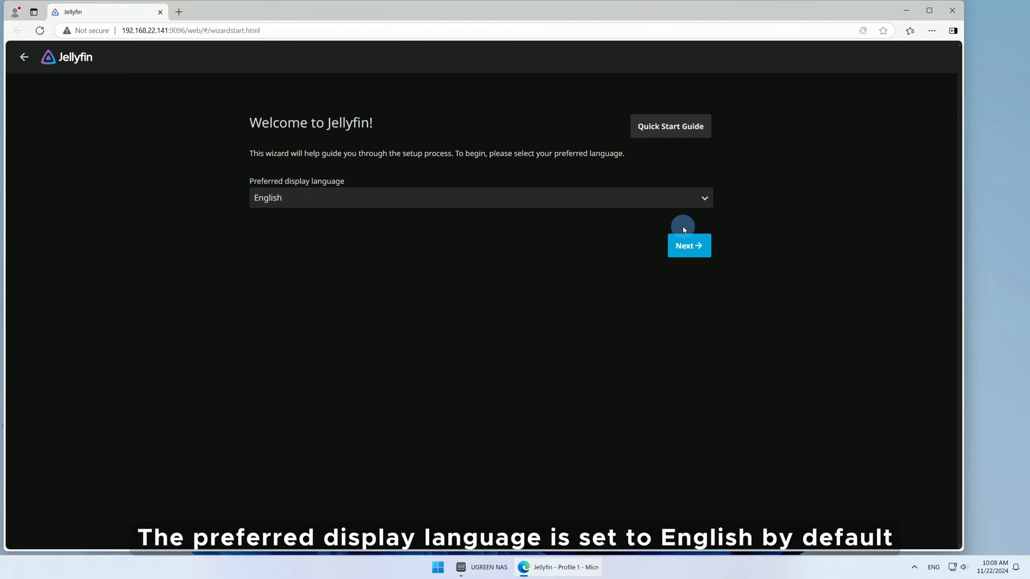
Keep English as display language and enter the admin username, password and confirmation
{"action": "left_click", "coordinate": [689, 245]}
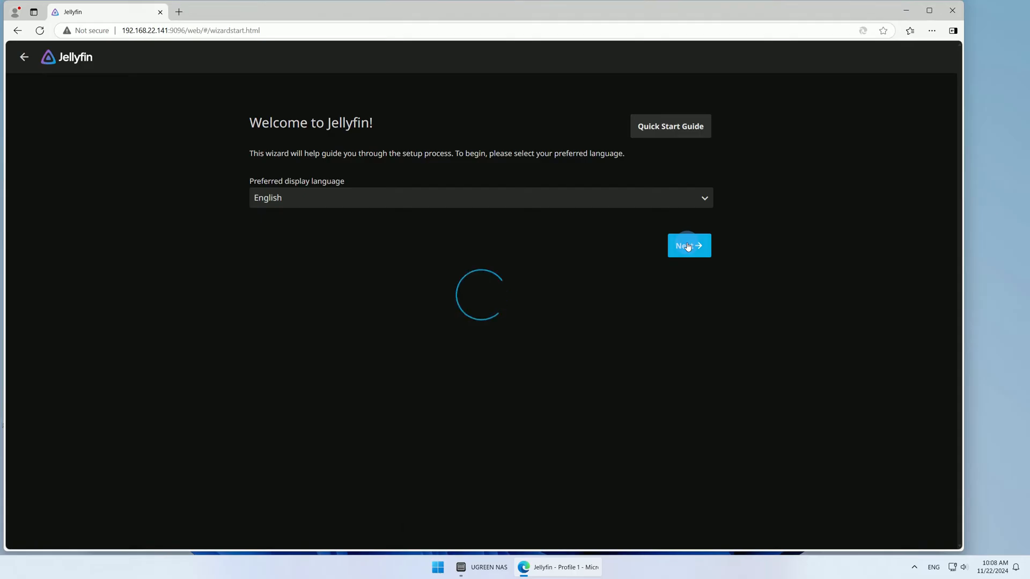
{"action": "left_click", "coordinate": [688, 244]}
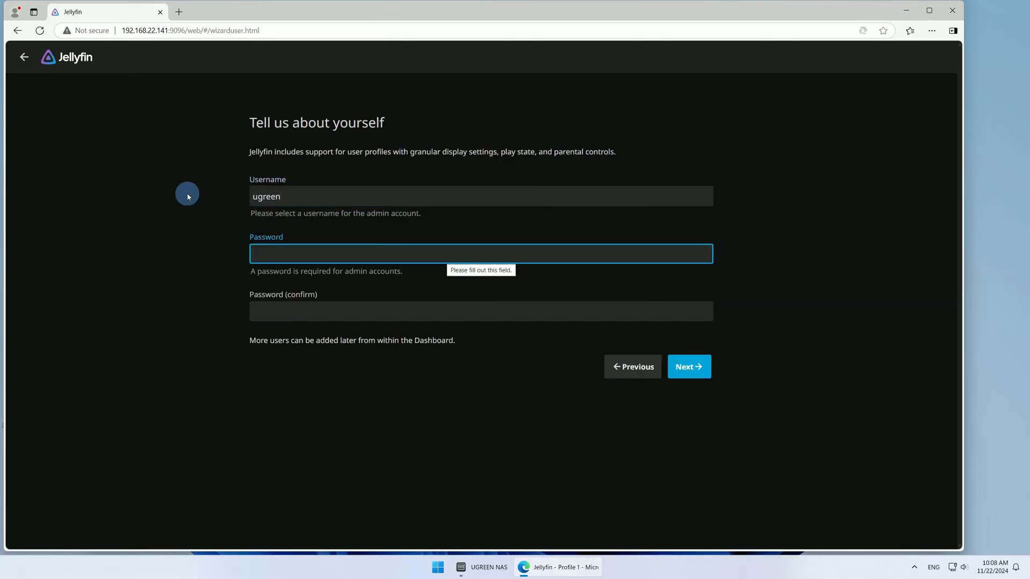
{"action": "type", "text": "••"}
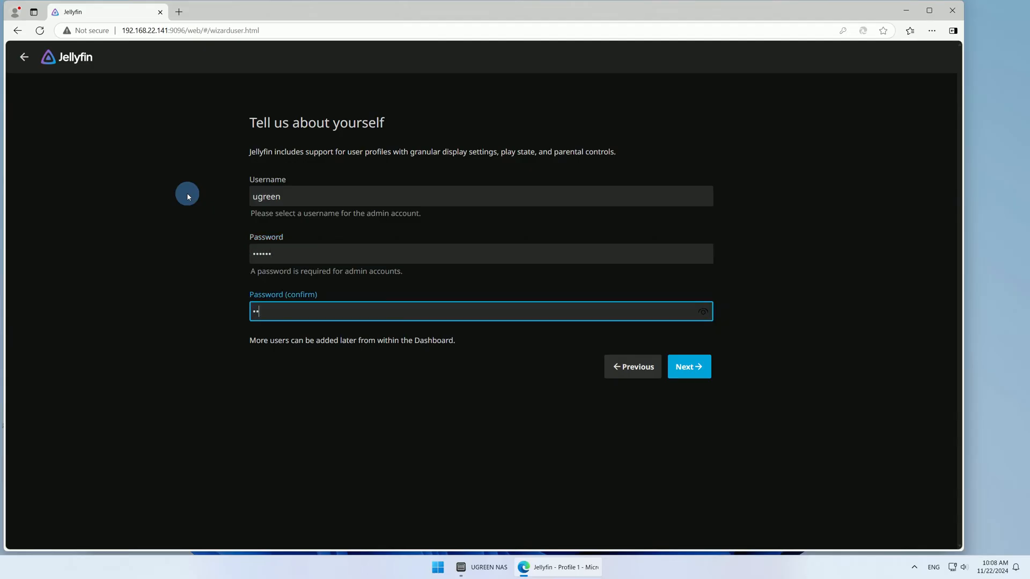
{"action": "type", "text": "••••"}
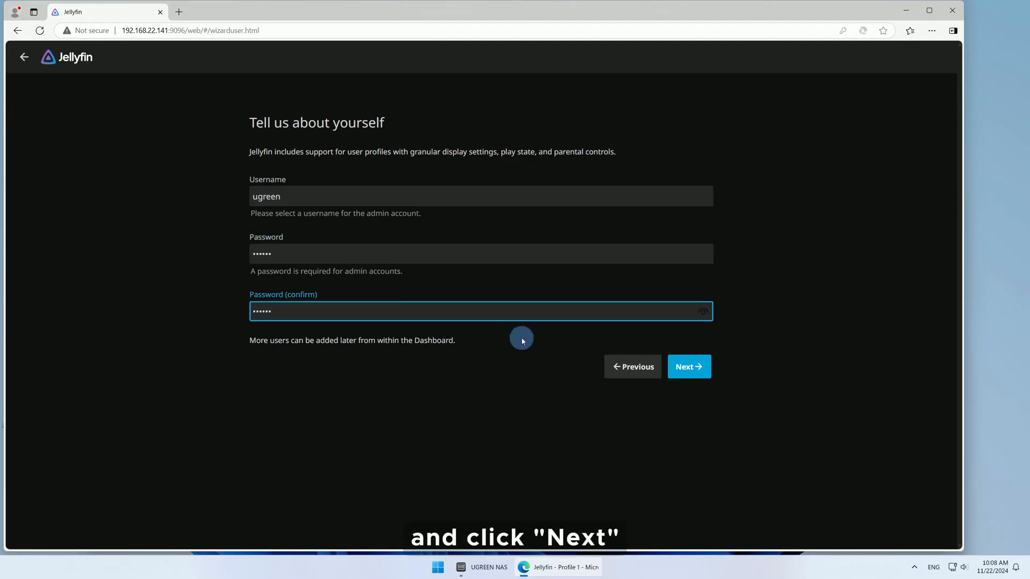
Submit the admin account, decline saving the password, skip libraries, keep metadata and remote access defaults, and finish
{"action": "left_click", "coordinate": [688, 367]}
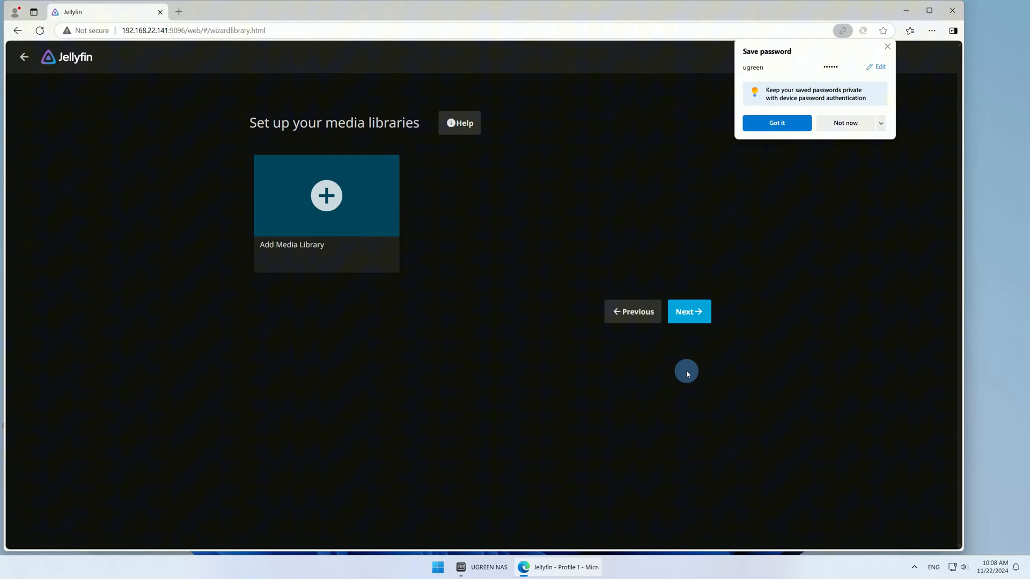
{"action": "left_click", "coordinate": [844, 122]}
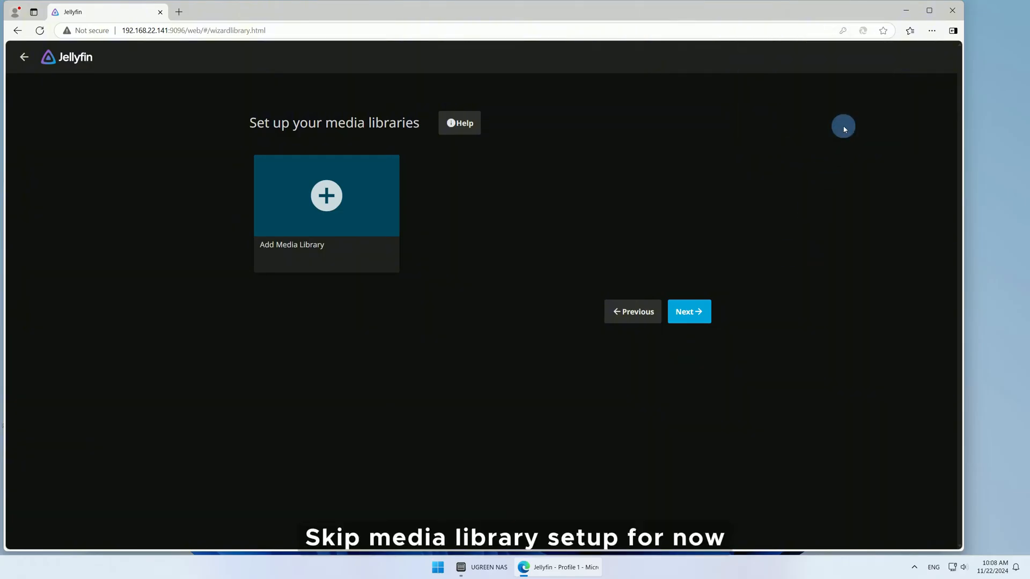
{"action": "left_click", "coordinate": [688, 311]}
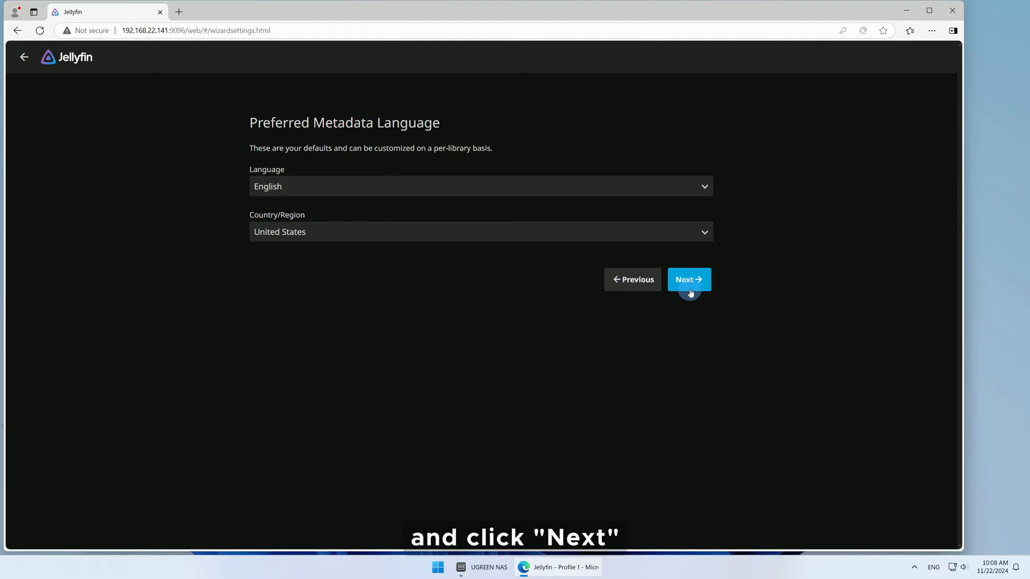
{"action": "left_click", "coordinate": [689, 278]}
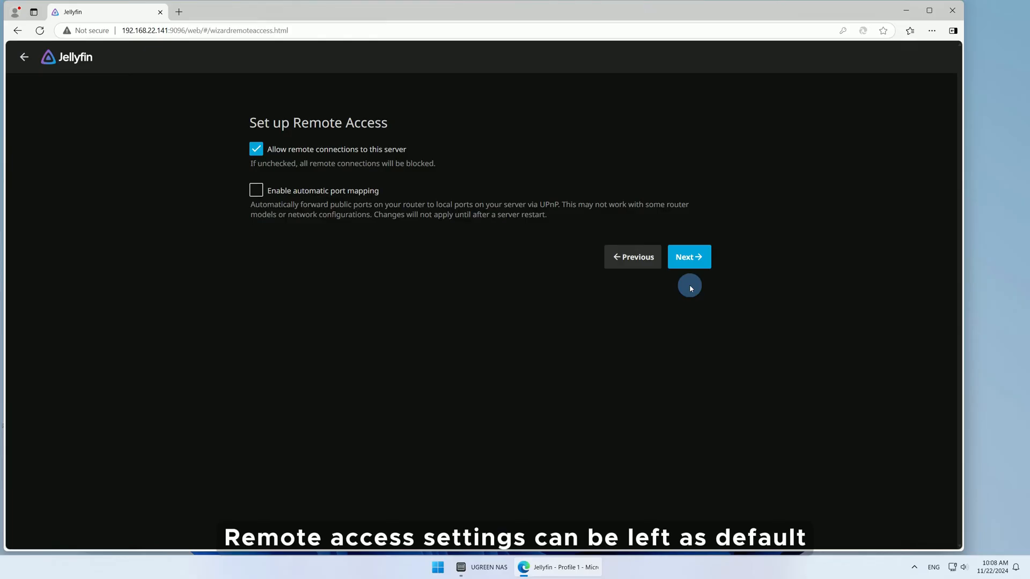
{"action": "left_click", "coordinate": [689, 257]}
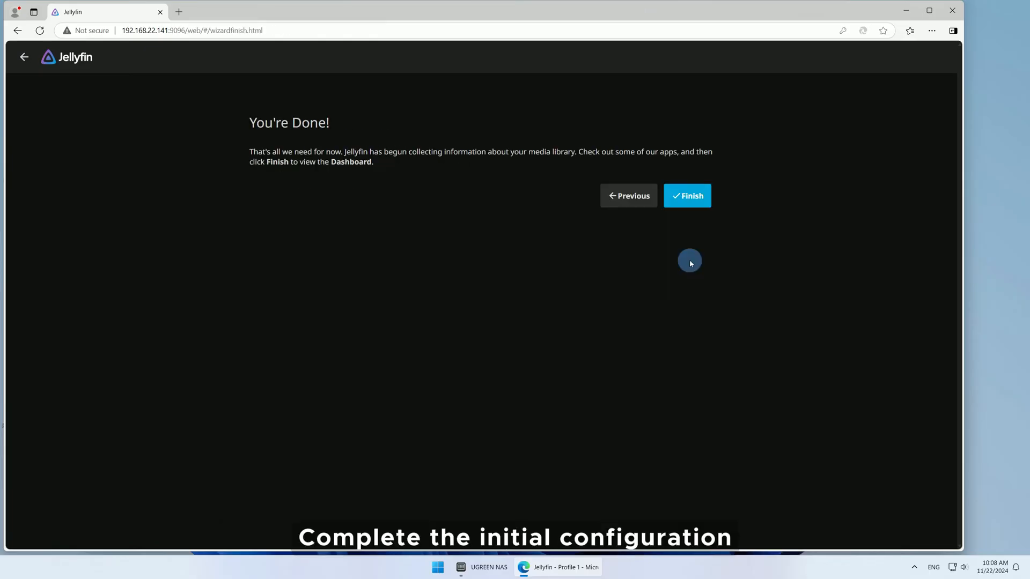
{"action": "left_click", "coordinate": [686, 195]}
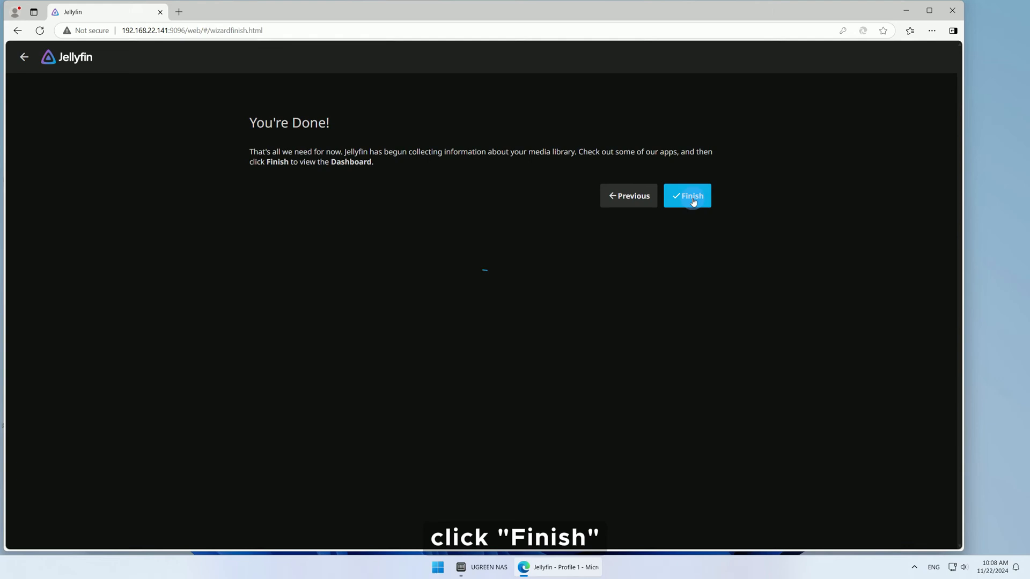
Sign in with the new admin account and land on the empty Jellyfin home page
{"action": "left_click", "coordinate": [686, 195]}
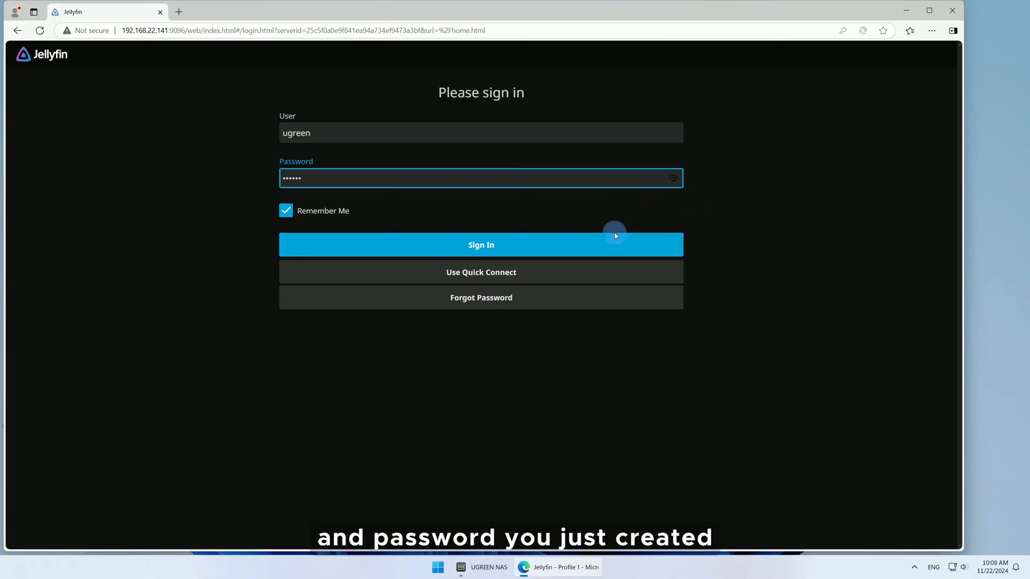
{"action": "left_click", "coordinate": [481, 244]}
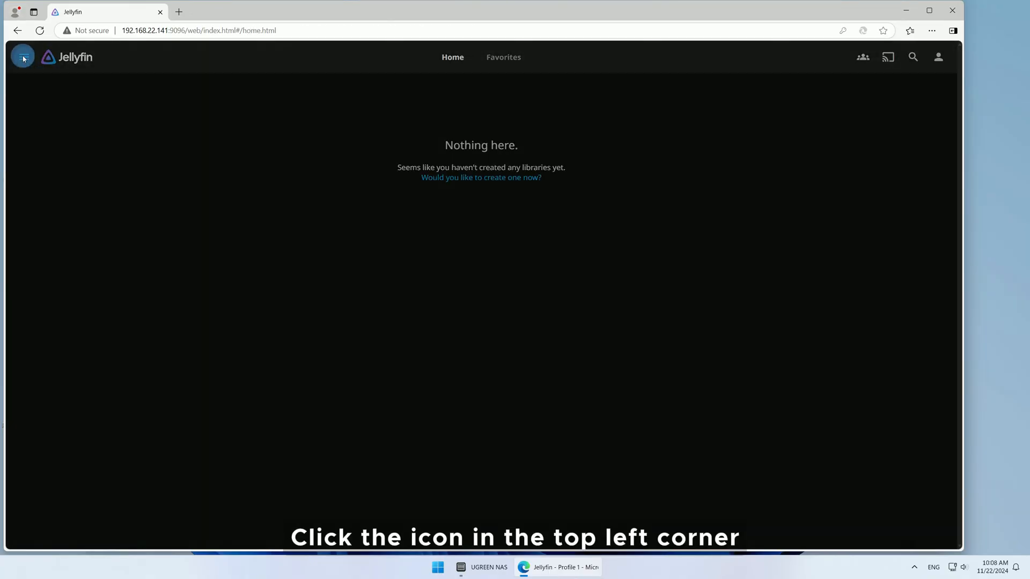
Enter the admin Dashboard and go to its Libraries page, which lists no libraries
{"action": "left_click", "coordinate": [23, 57]}
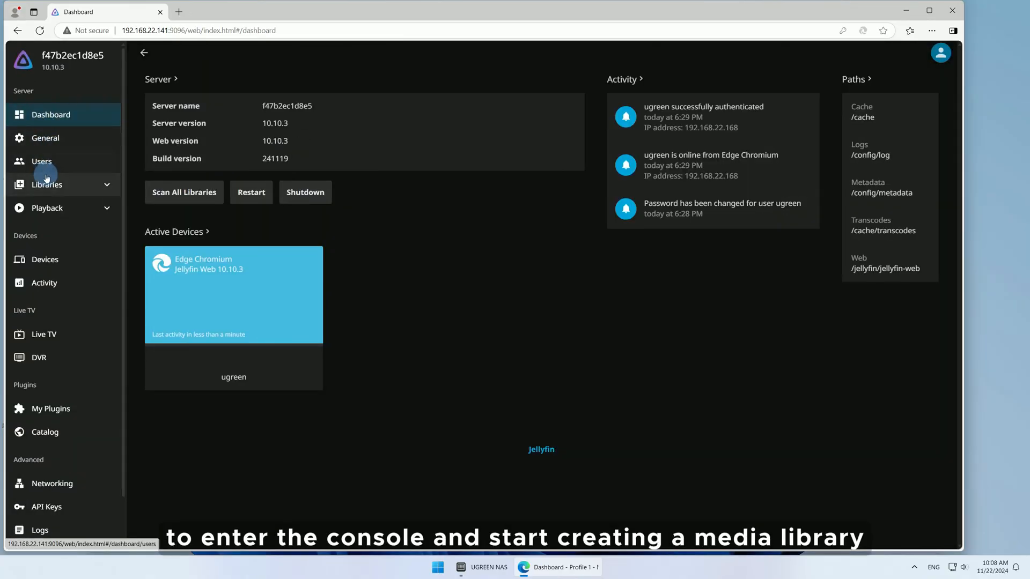
{"action": "left_click", "coordinate": [47, 185]}
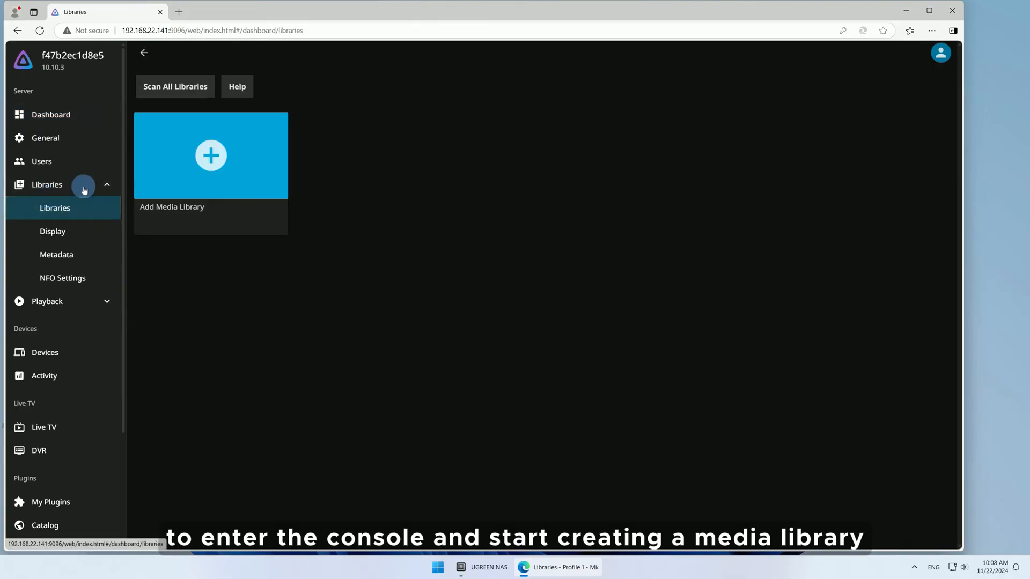
{"action": "left_click", "coordinate": [211, 156]}
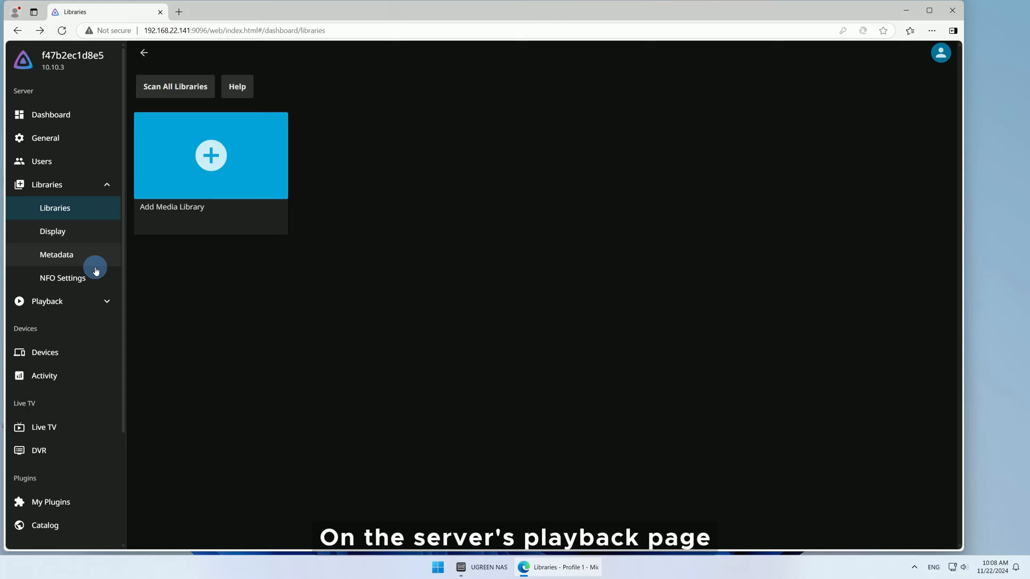
In Playback > Transcoding, choose Intel QuickSync (QSV) as hardware acceleration
{"action": "left_click", "coordinate": [46, 301]}
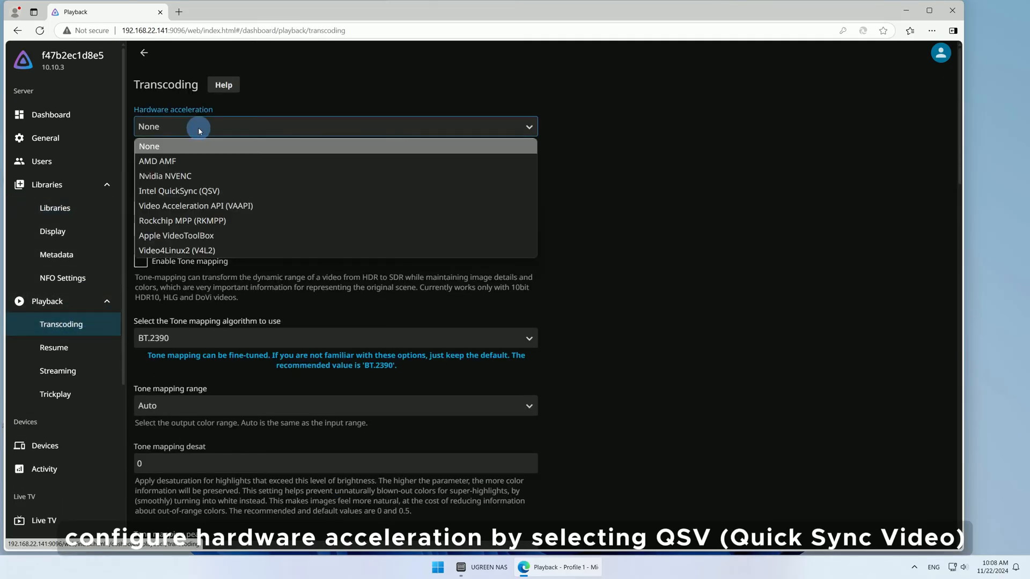
{"action": "left_click", "coordinate": [179, 191]}
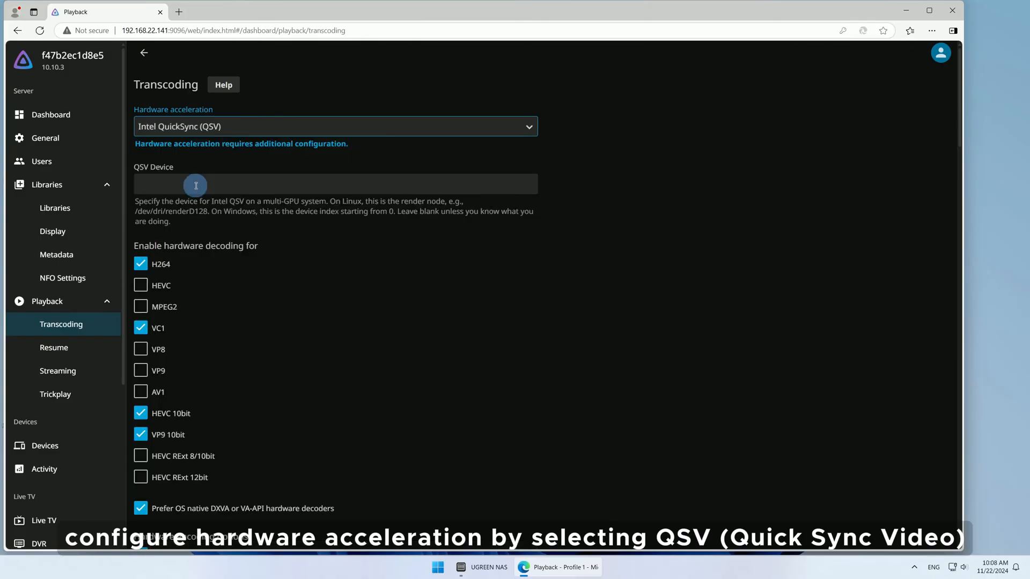